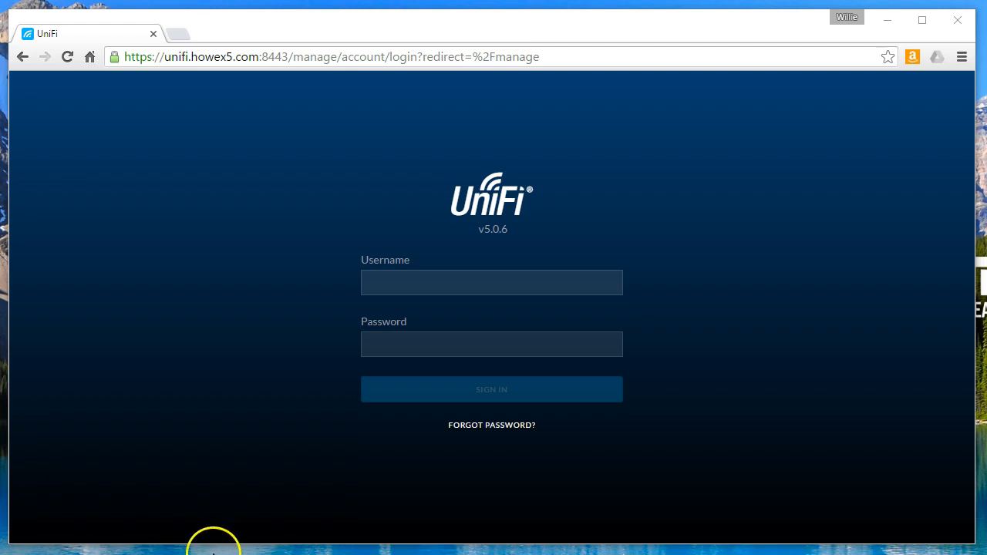
Sign in to the controller as the administrator 'whow' to reach the dashboard
text(whowe)
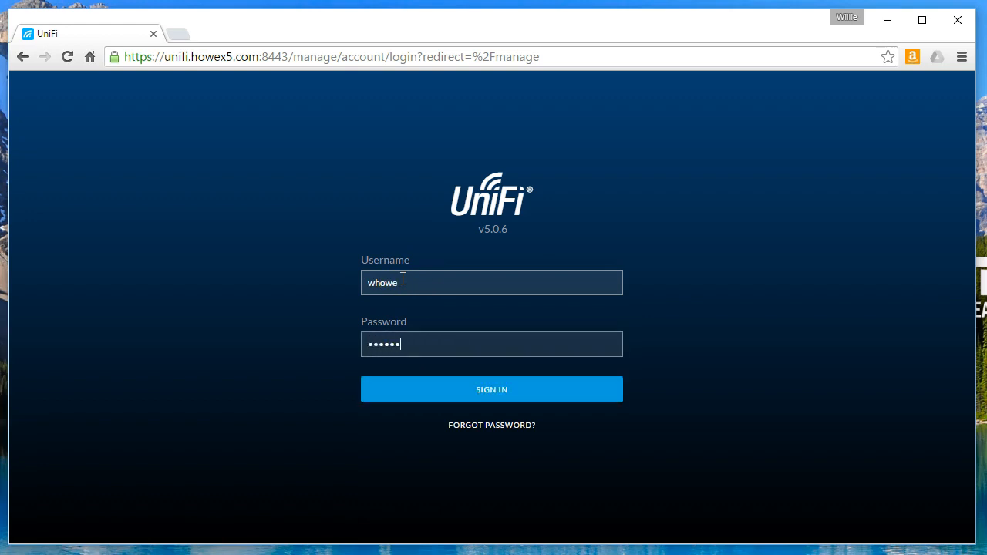
click(491, 388)
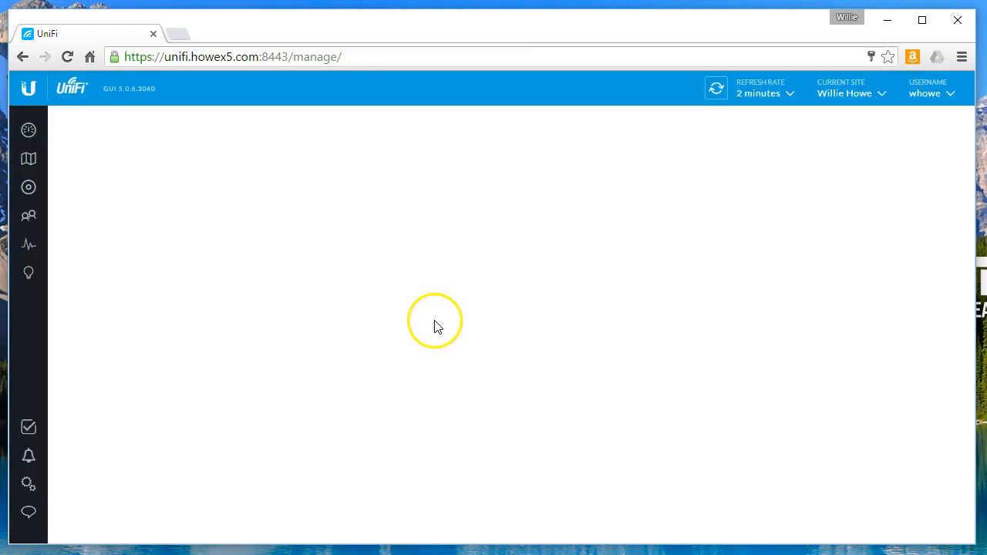
In Settings > Guest Control, switch guest authentication from Hotspot to Simple password
click(29, 483)
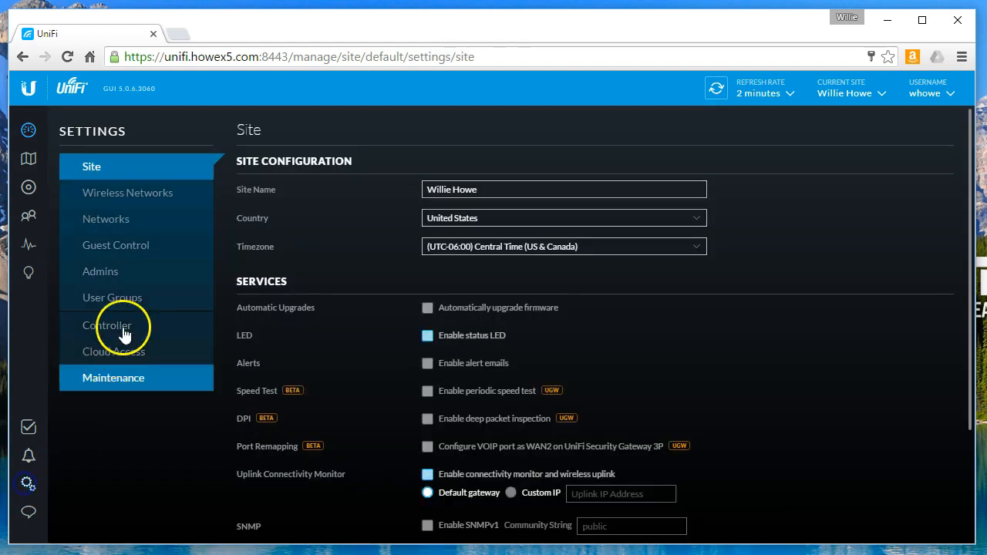
click(116, 244)
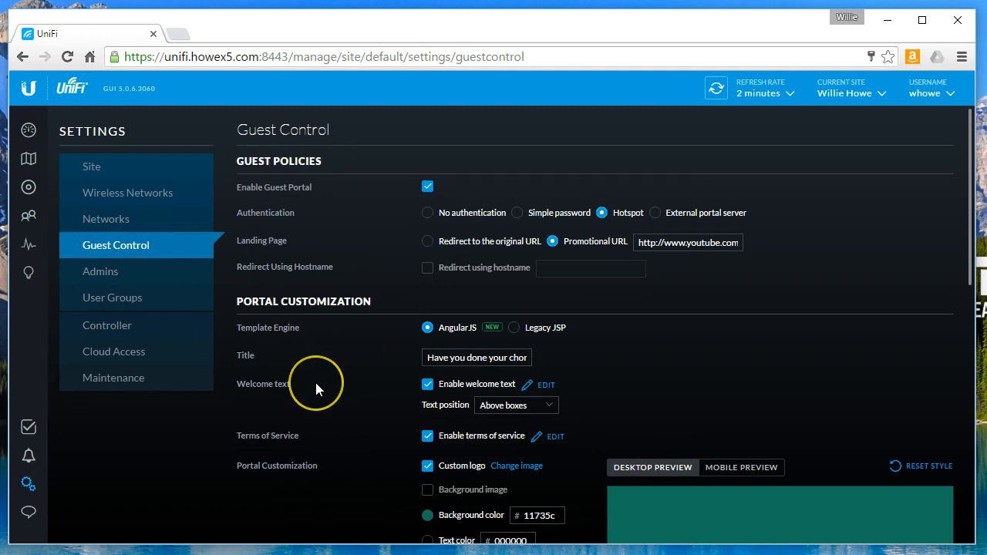
scroll(down, 3)
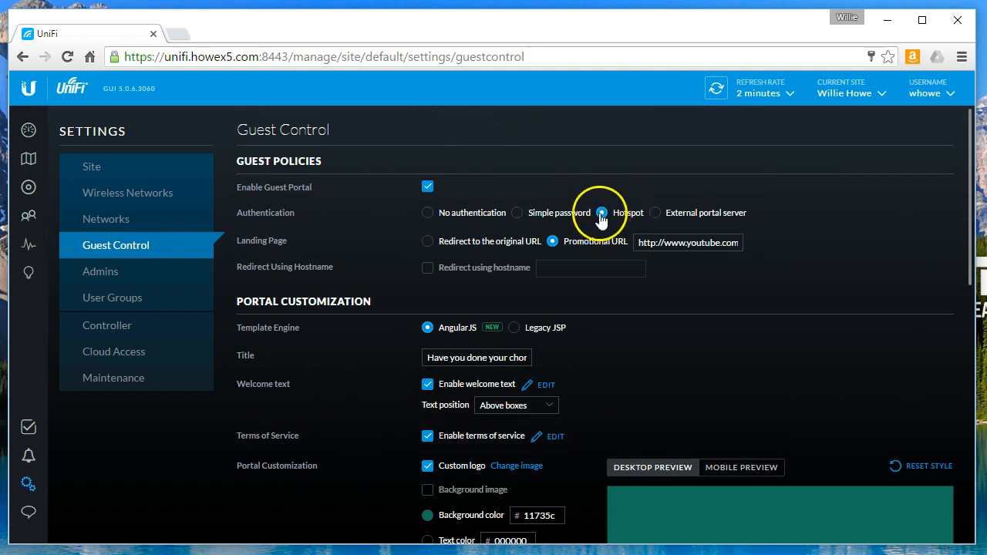
click(517, 213)
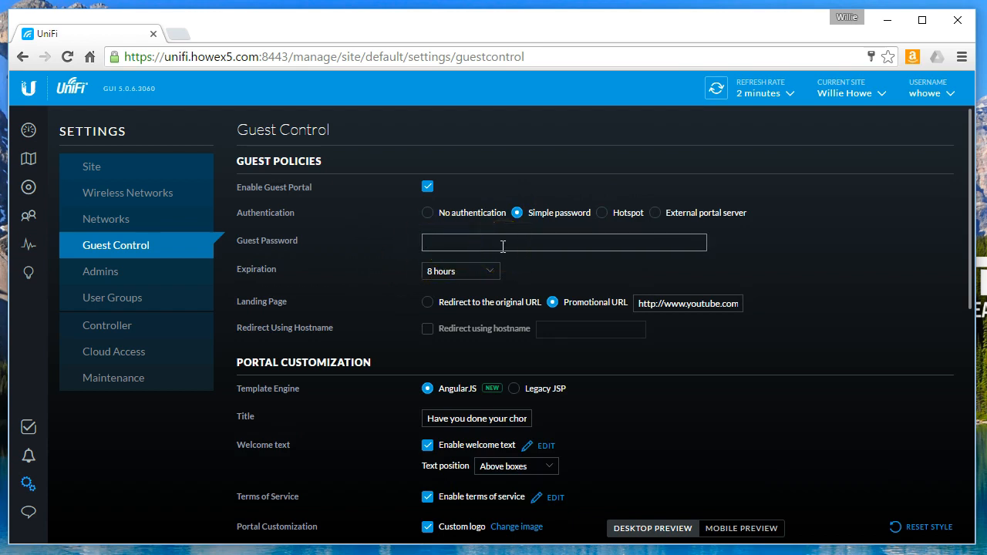
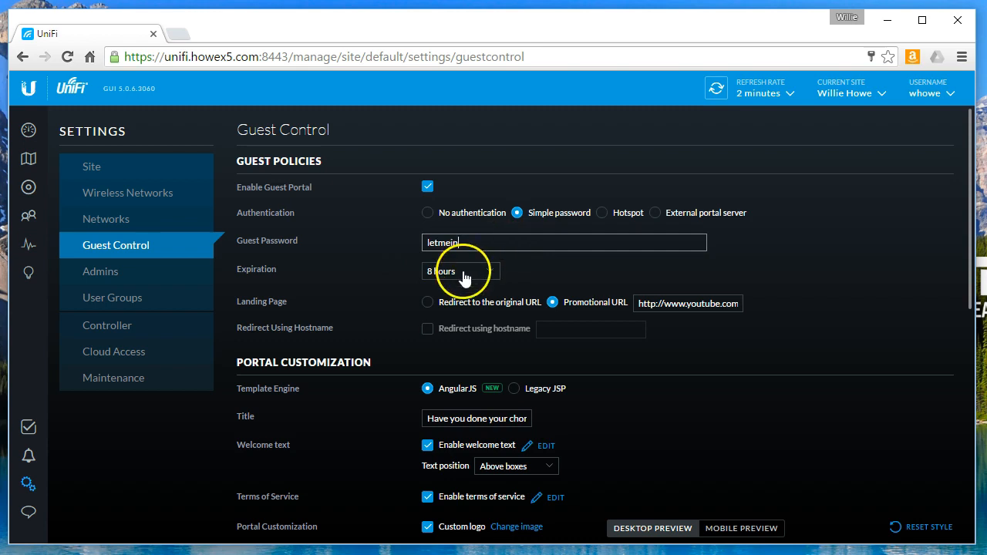
click(461, 270)
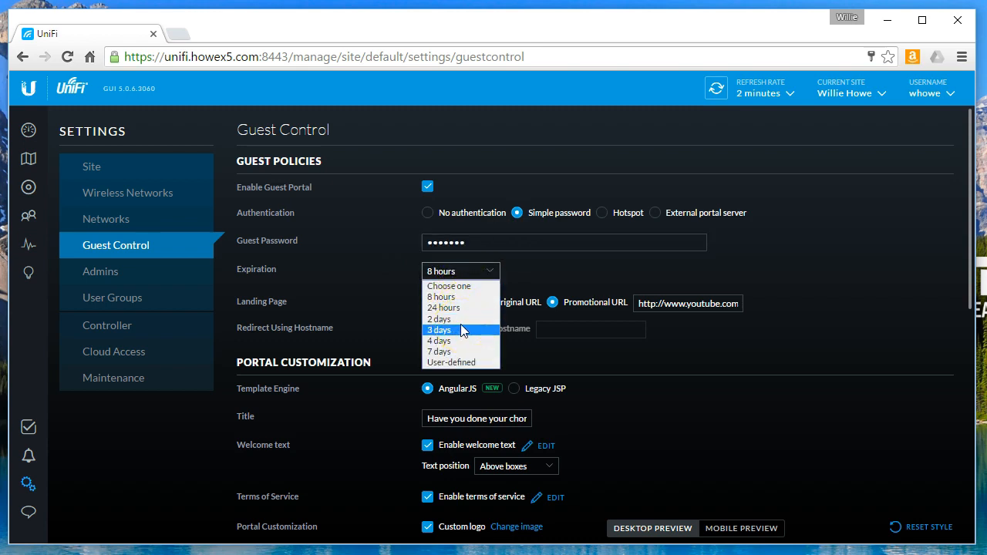
click(460, 296)
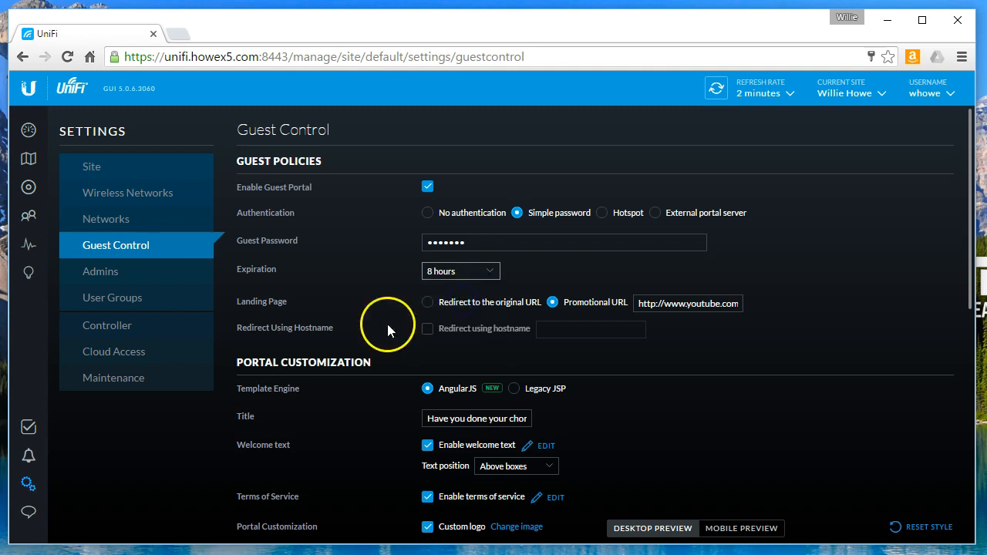
scroll(down, 3)
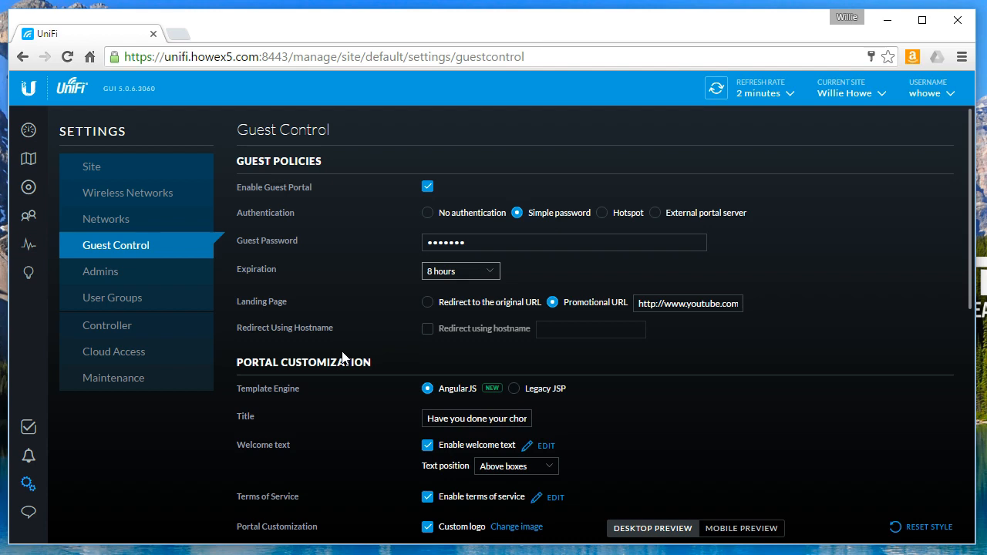
click(460, 270)
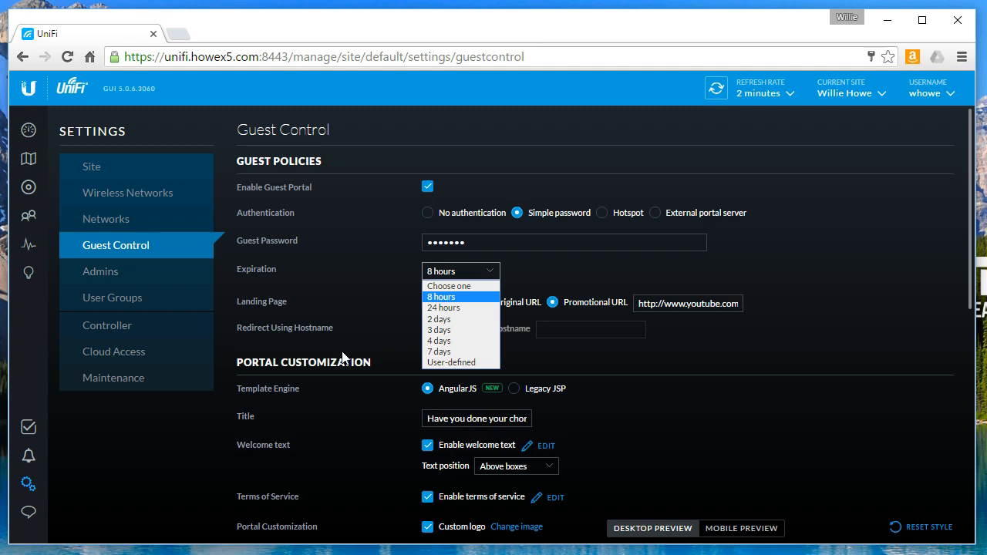
mouse_move(406, 322)
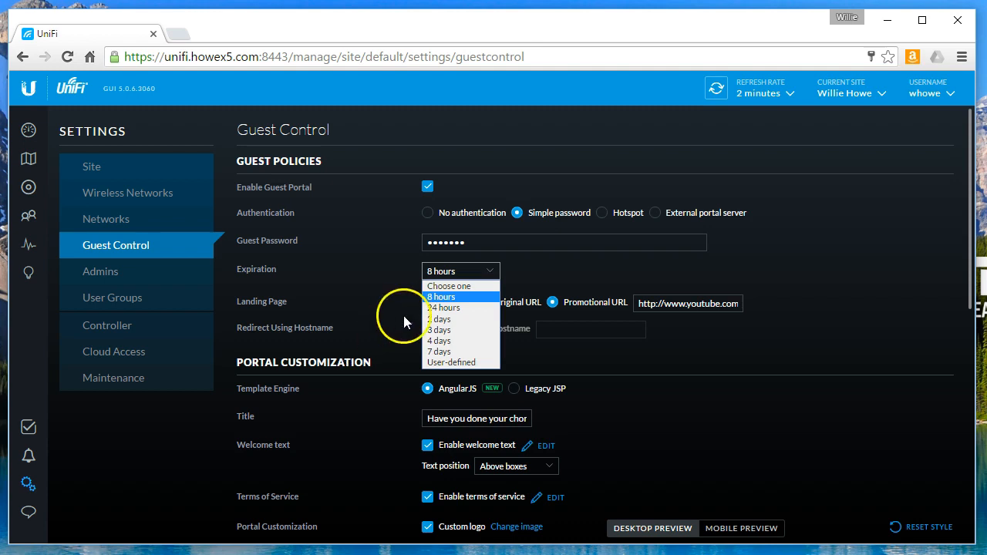
click(440, 296)
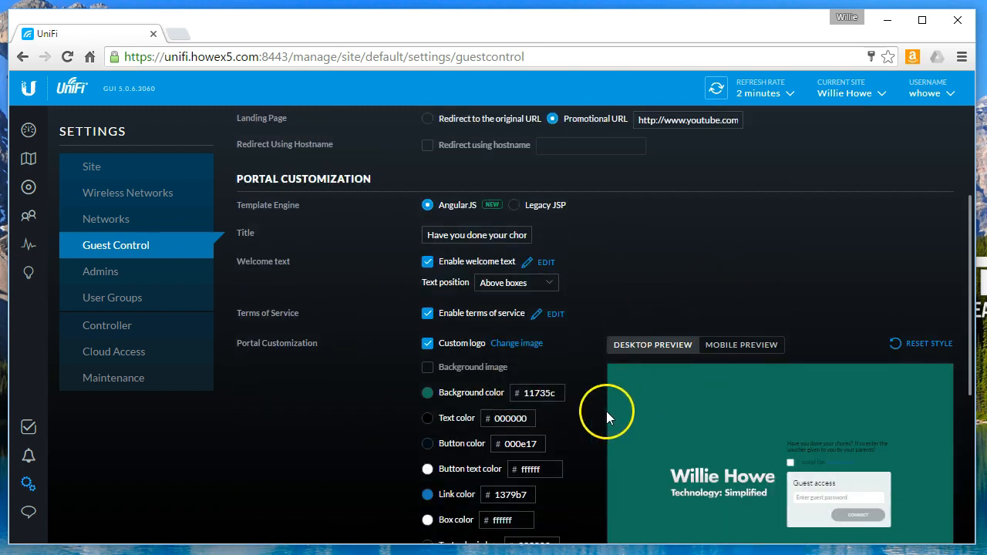
Apply the guest control changes so the simple-password portal is saved
scroll(down, 3)
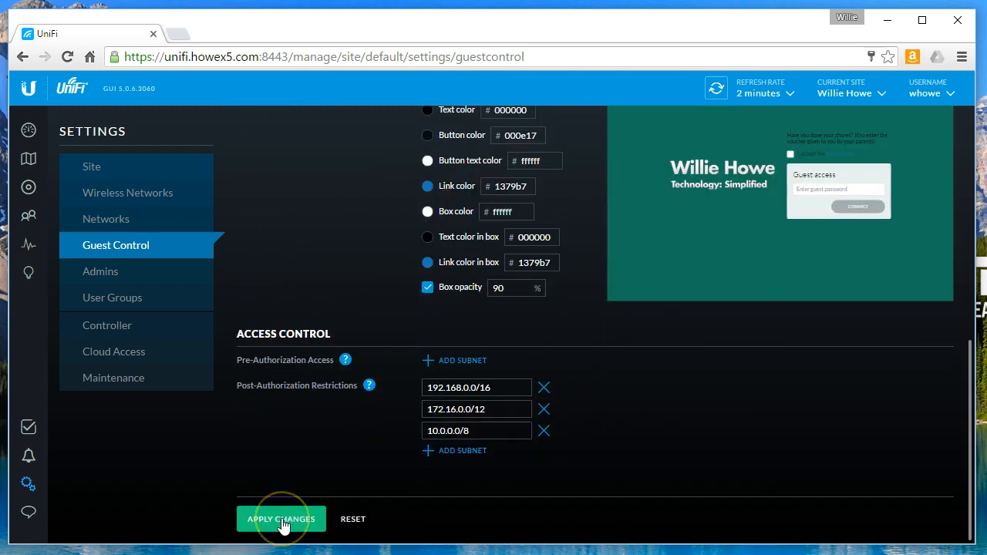
click(281, 518)
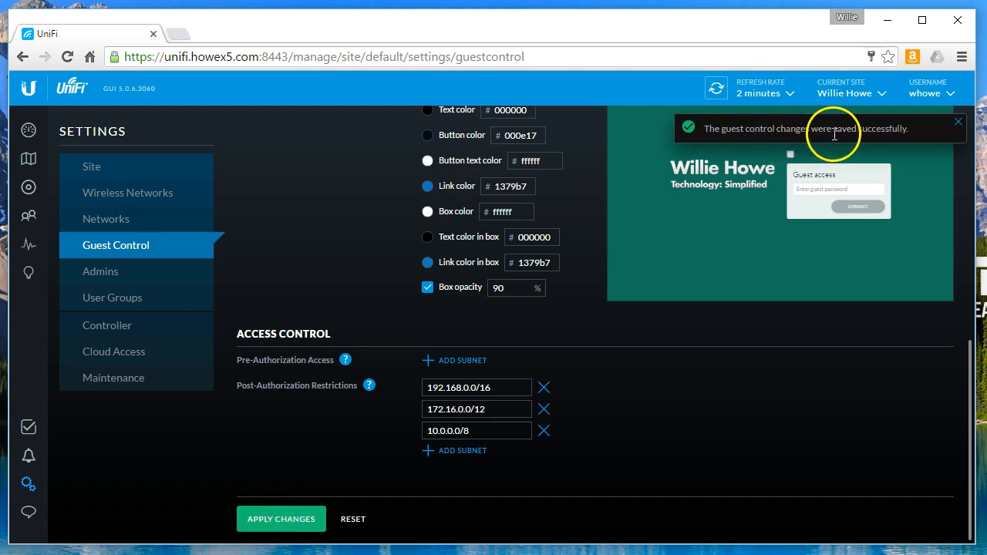
mouse_move(337, 85)
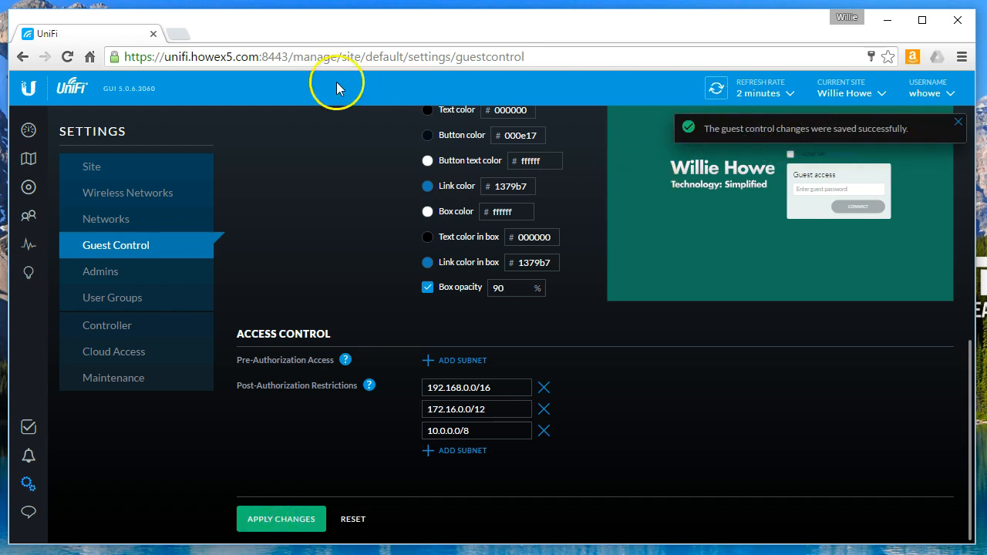
Log out of the controller from the account menu
click(929, 92)
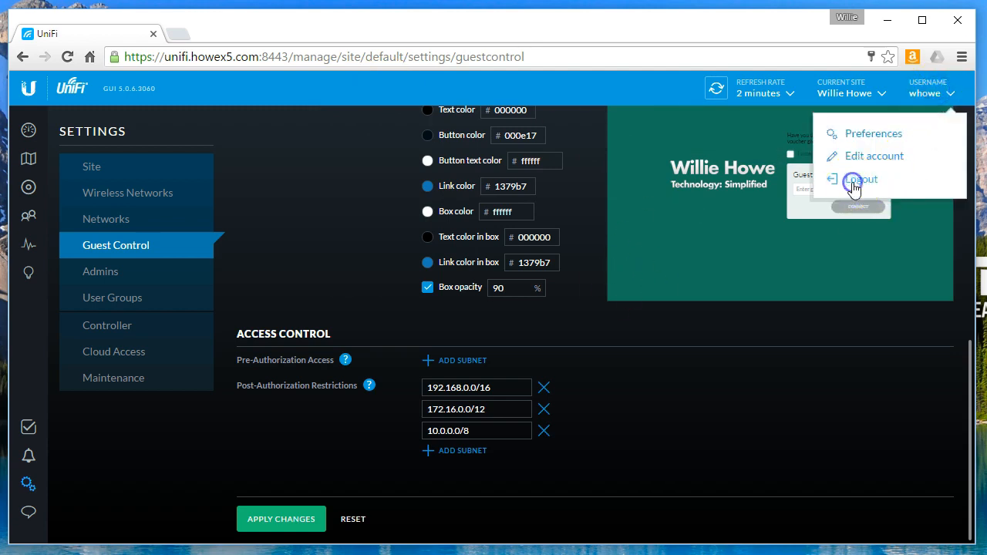
click(860, 179)
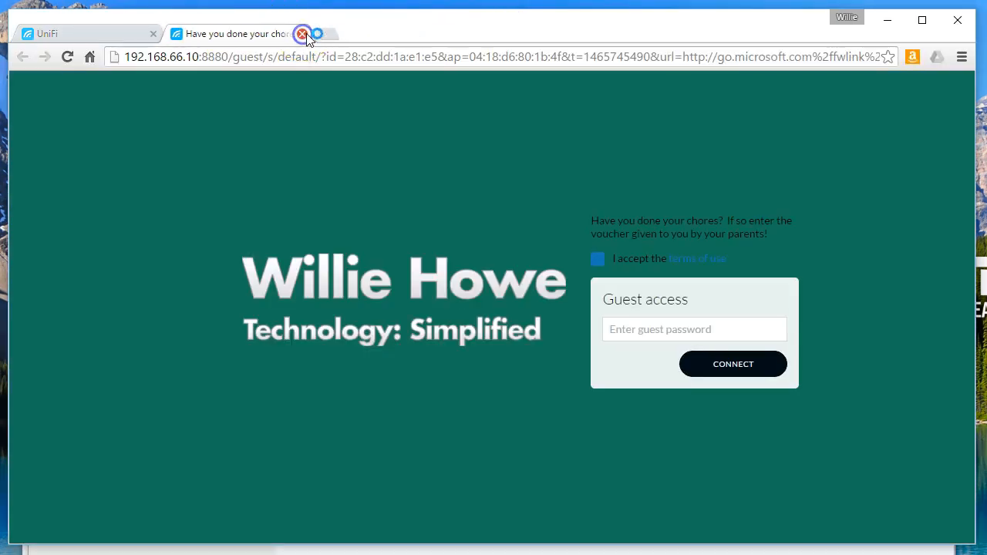
click(597, 258)
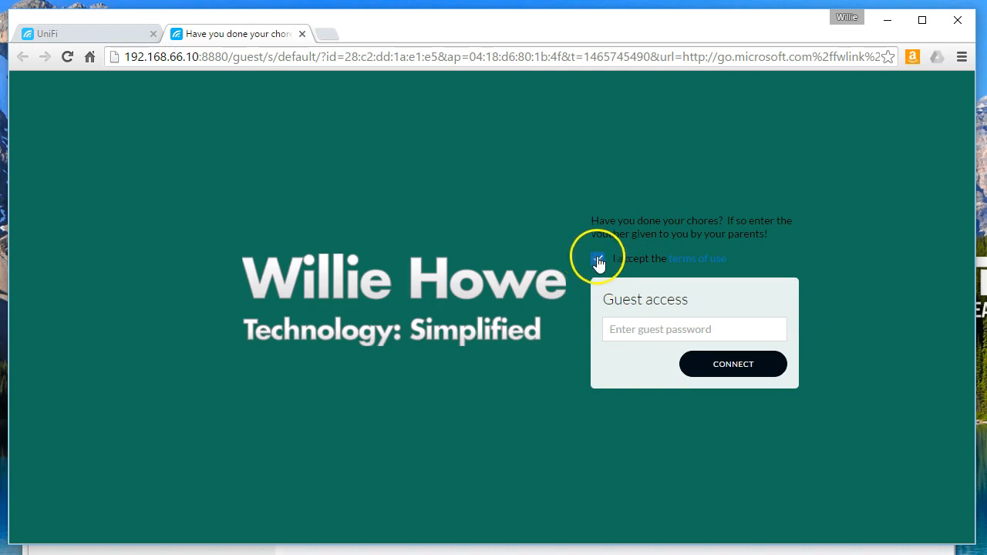
click(598, 259)
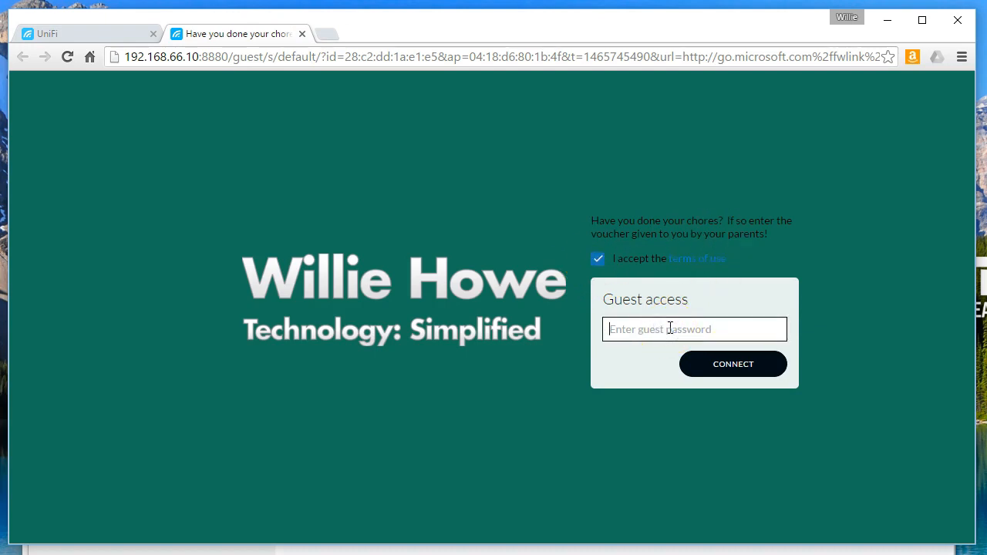
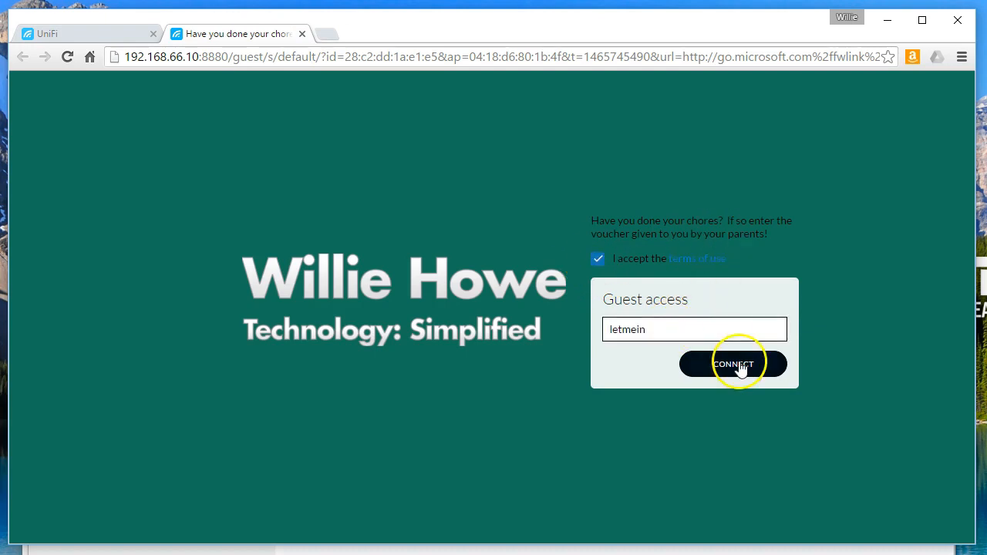
click(733, 363)
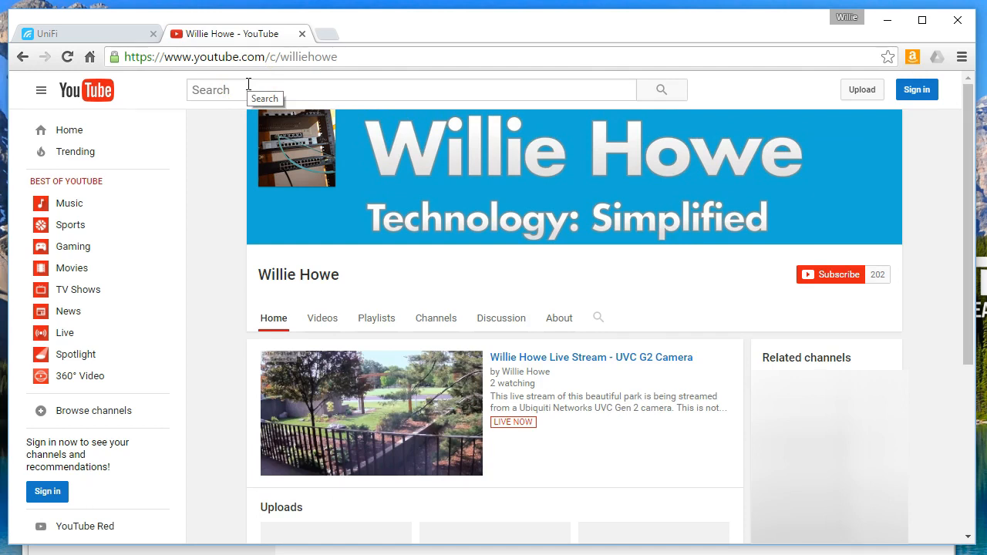
mouse_move(723, 362)
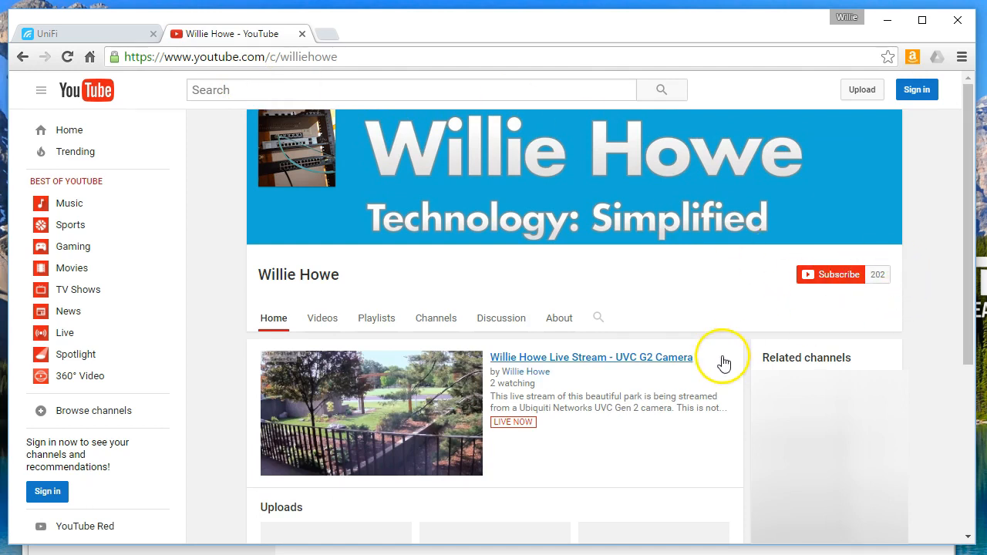
mouse_move(689, 315)
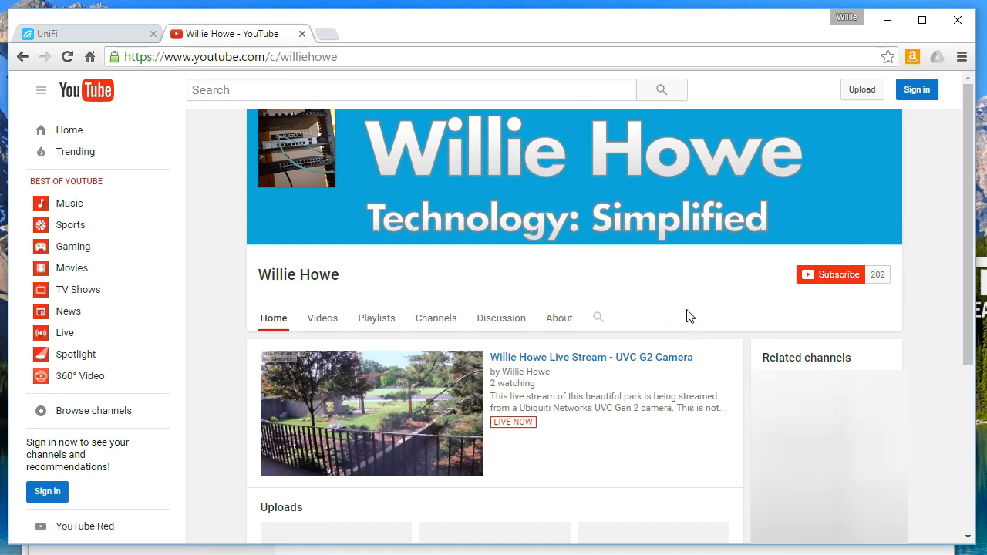